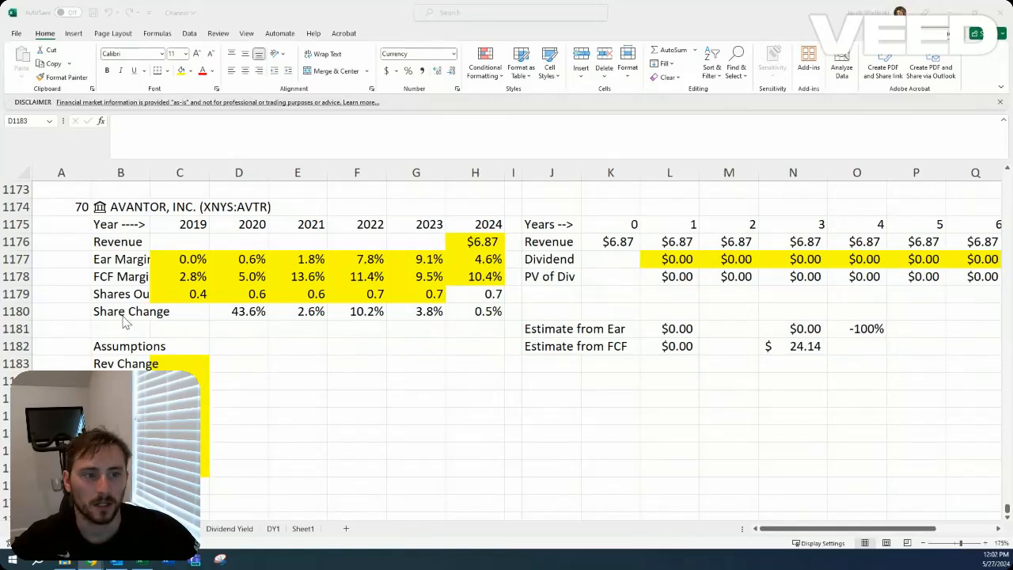
{"action": "mouse_move", "coordinate": [141, 323]}
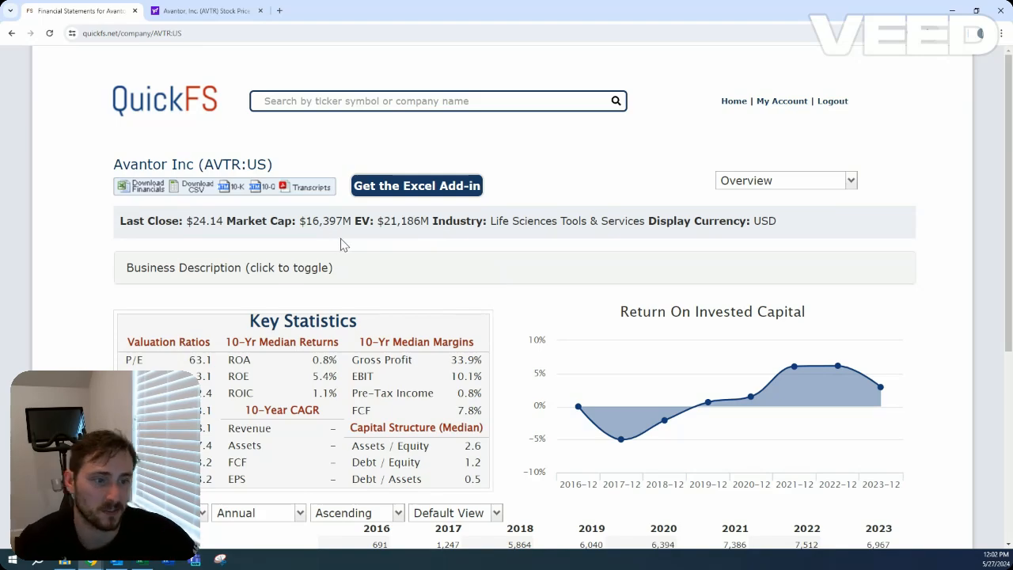
Step: Review Avantor's yearly income statement figures, then switch to the cash flow statement
{"action": "scroll", "scroll_direction": "down", "scroll_amount": 3}
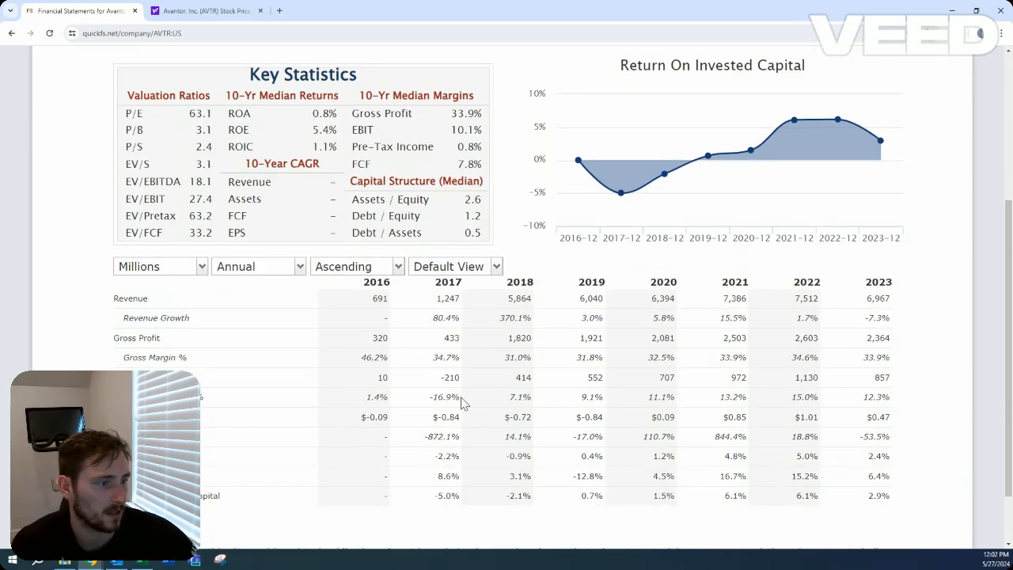
{"action": "mouse_move", "coordinate": [408, 320]}
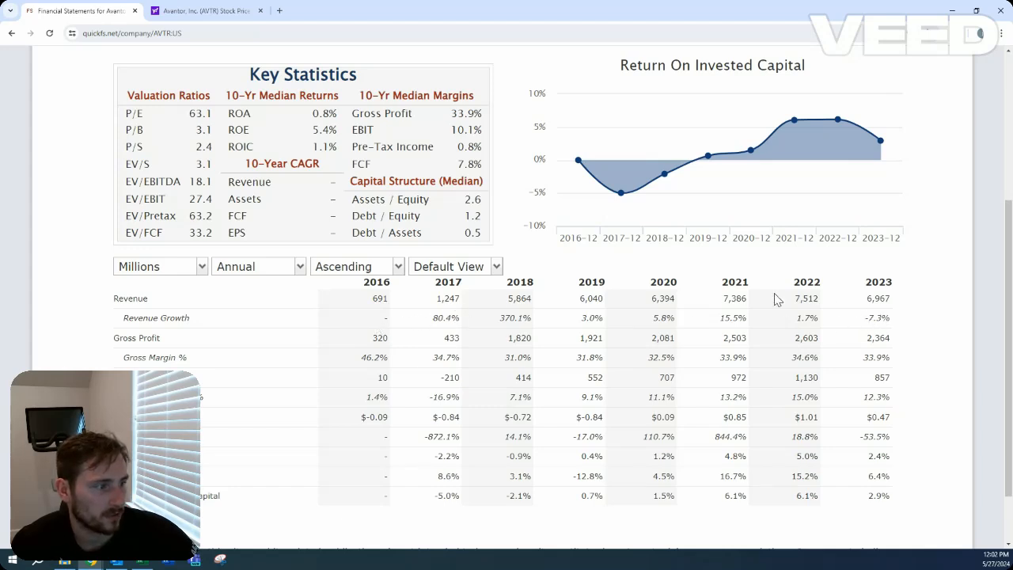
{"action": "mouse_move", "coordinate": [625, 307]}
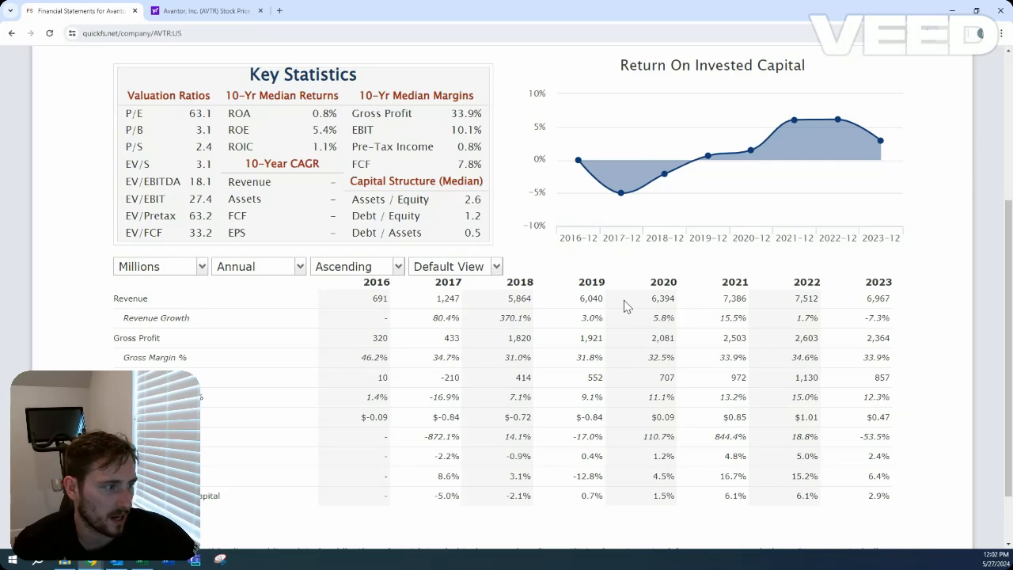
{"action": "mouse_move", "coordinate": [696, 303]}
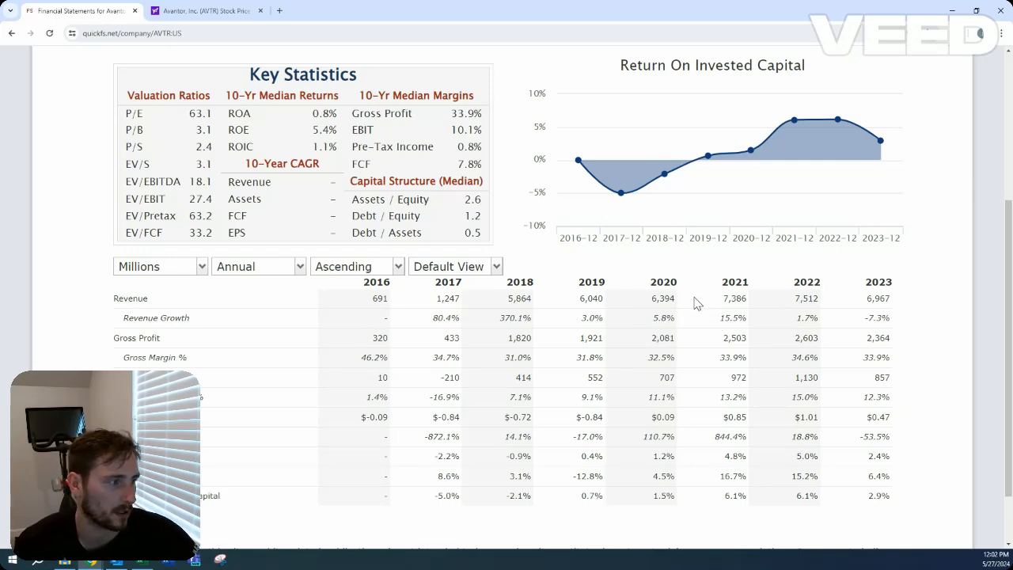
{"action": "mouse_move", "coordinate": [646, 304]}
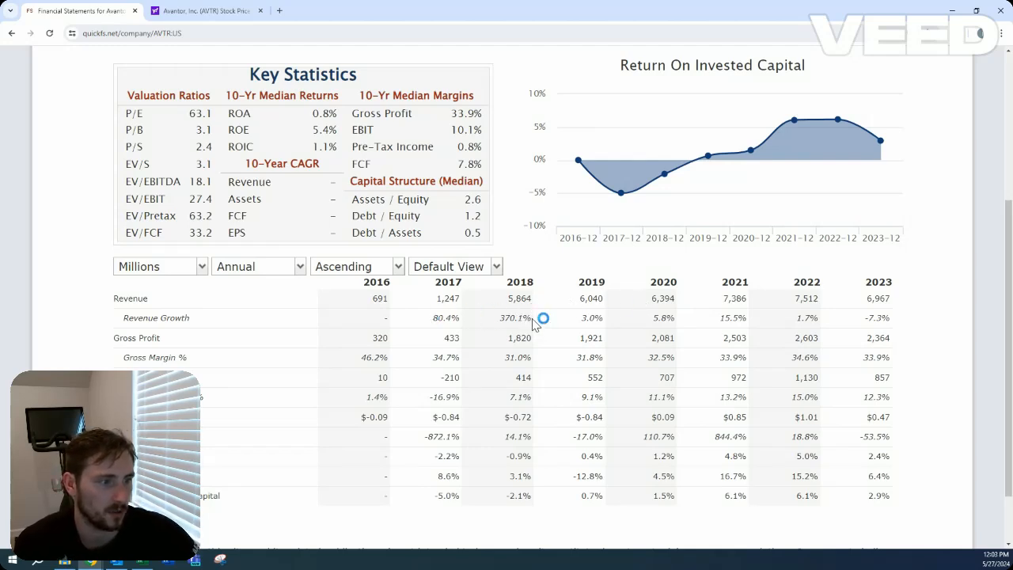
{"action": "mouse_move", "coordinate": [516, 298]}
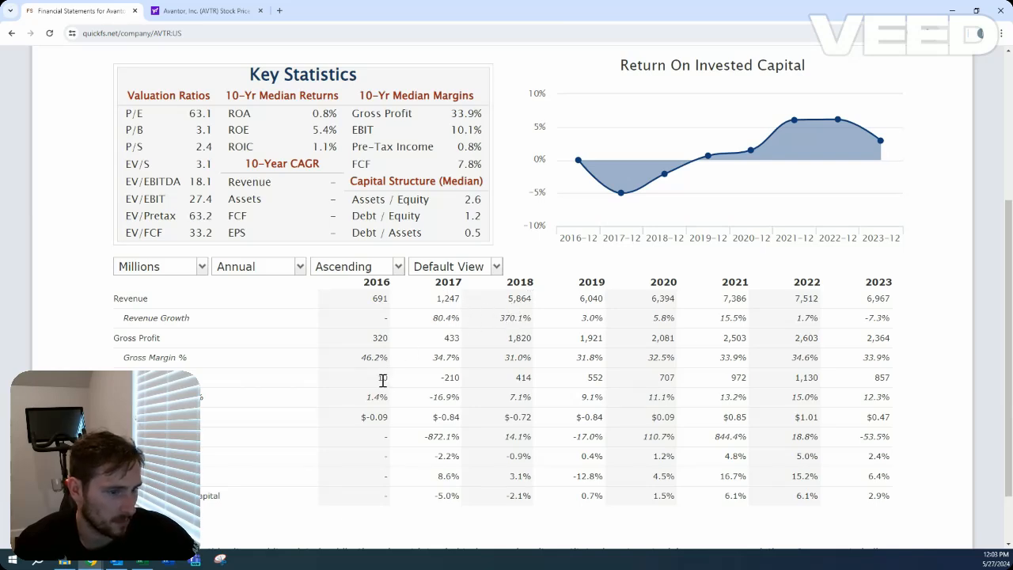
{"action": "mouse_move", "coordinate": [642, 393]}
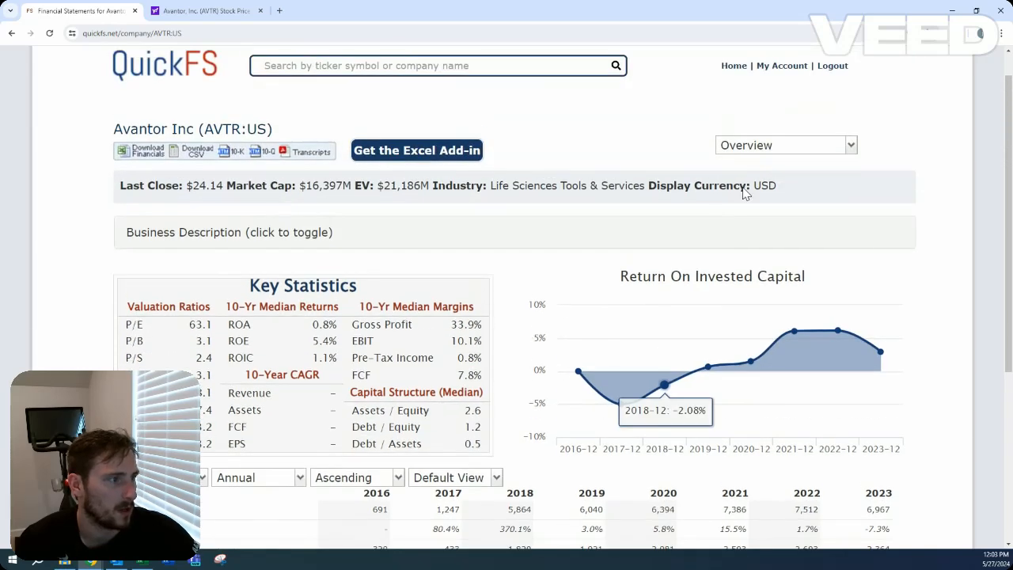
{"action": "left_click", "coordinate": [785, 145]}
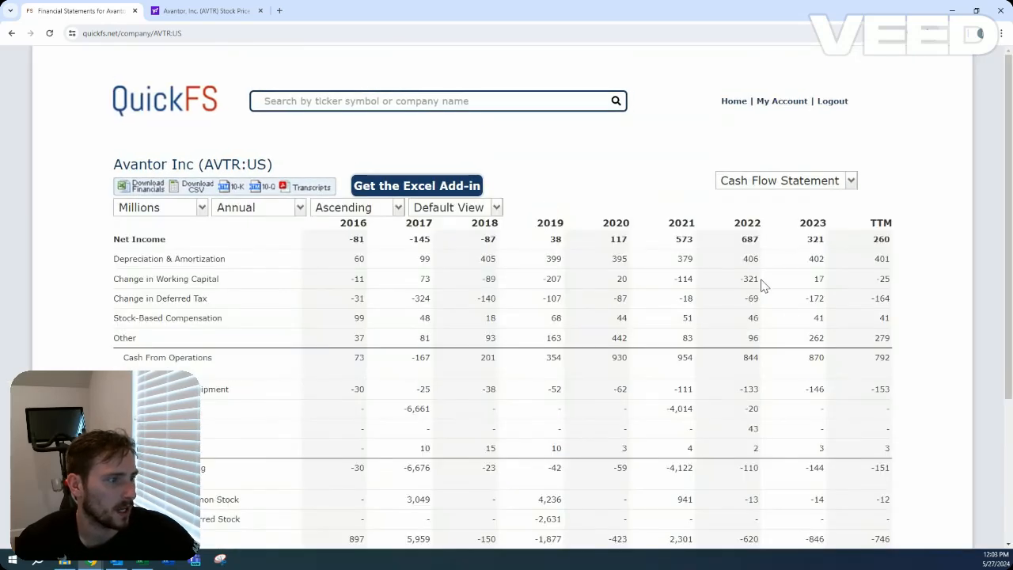
Step: Mark the 2017 acquisitions figure of -6,661 and scroll through the cash flow table
{"action": "double_click", "coordinate": [420, 408]}
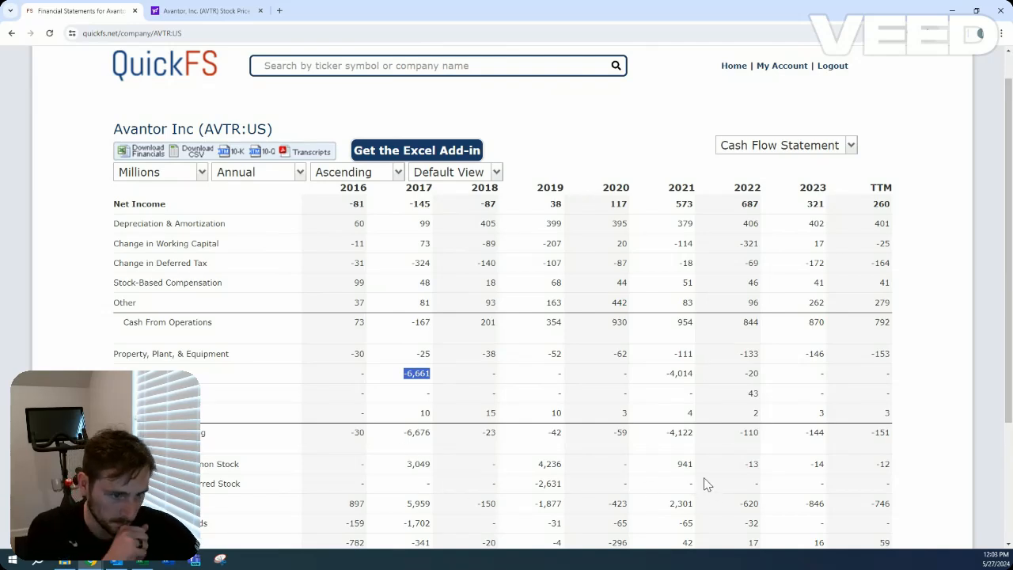
{"action": "mouse_move", "coordinate": [695, 475]}
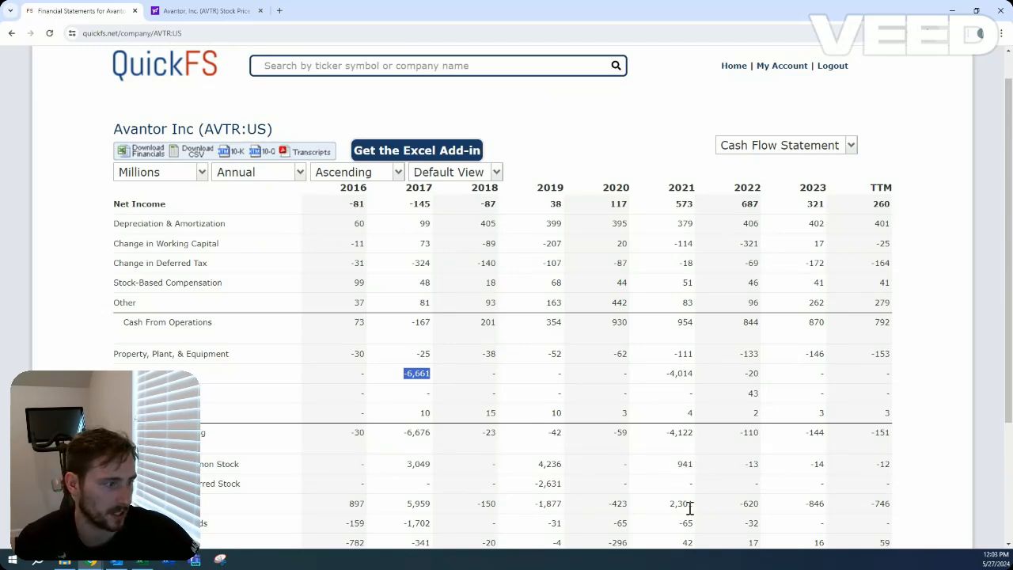
{"action": "mouse_move", "coordinate": [750, 405]}
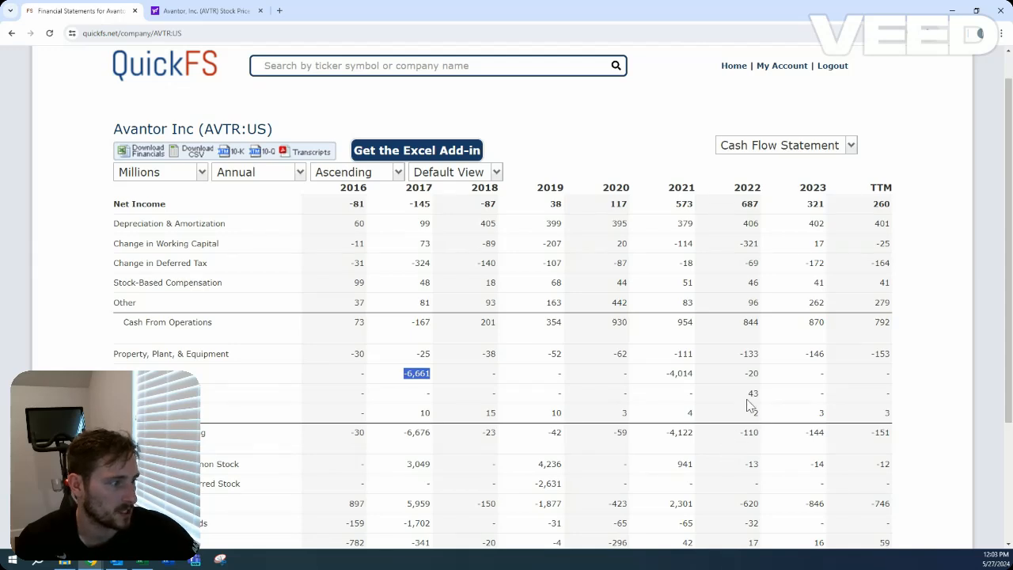
{"action": "scroll", "scroll_direction": "down", "scroll_amount": 3}
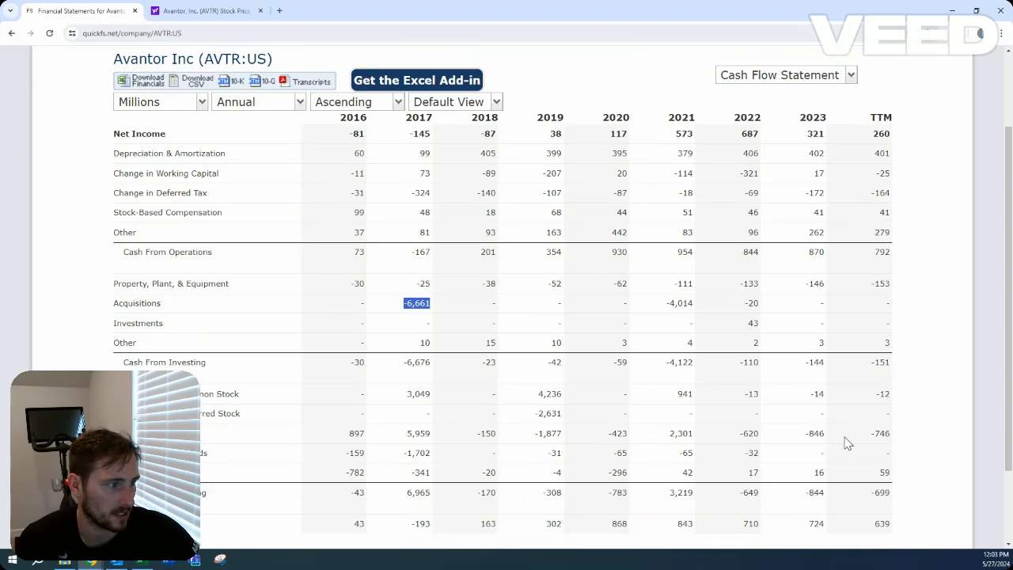
{"action": "mouse_move", "coordinate": [750, 434]}
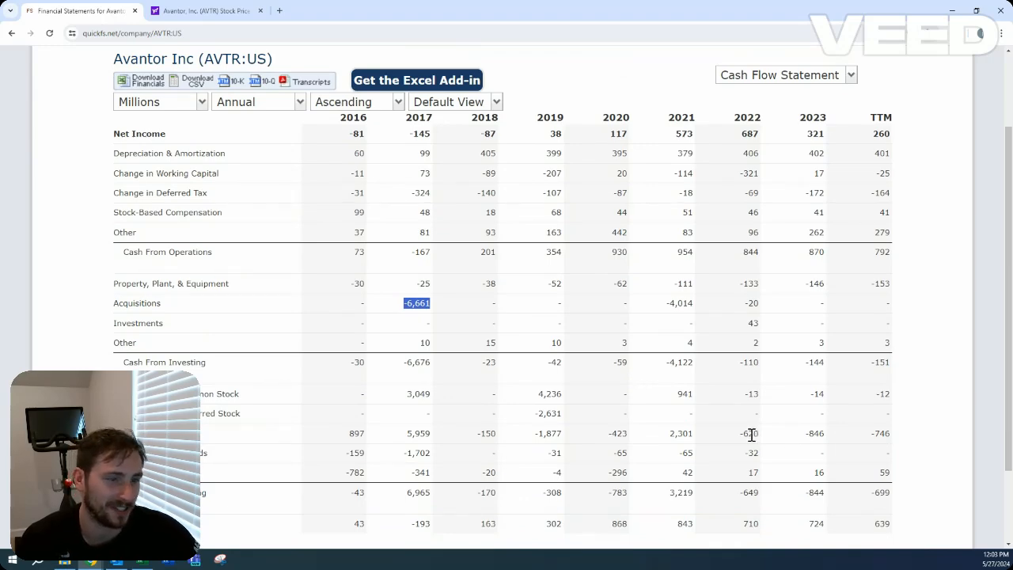
{"action": "mouse_move", "coordinate": [720, 418]}
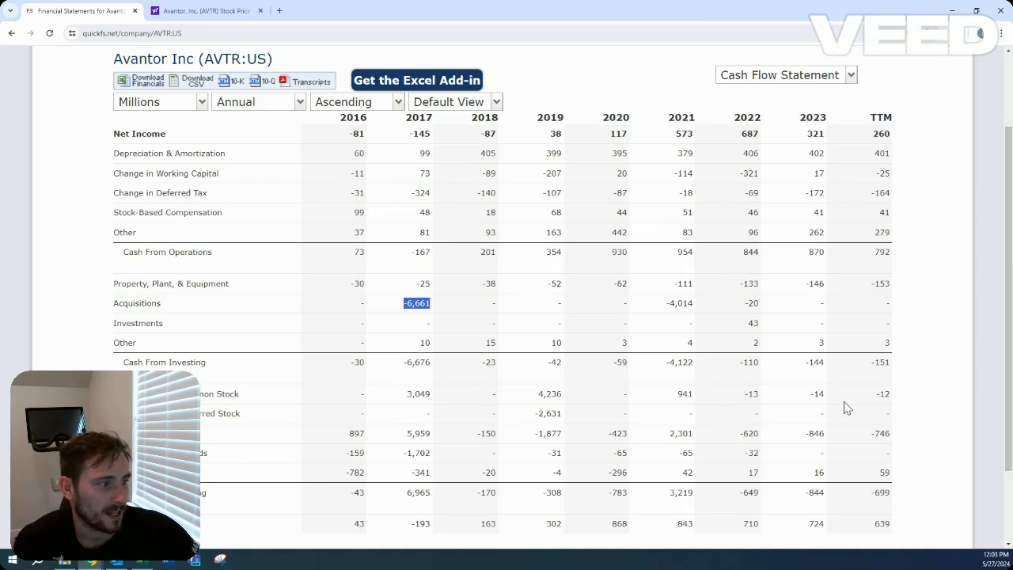
{"action": "mouse_move", "coordinate": [817, 390]}
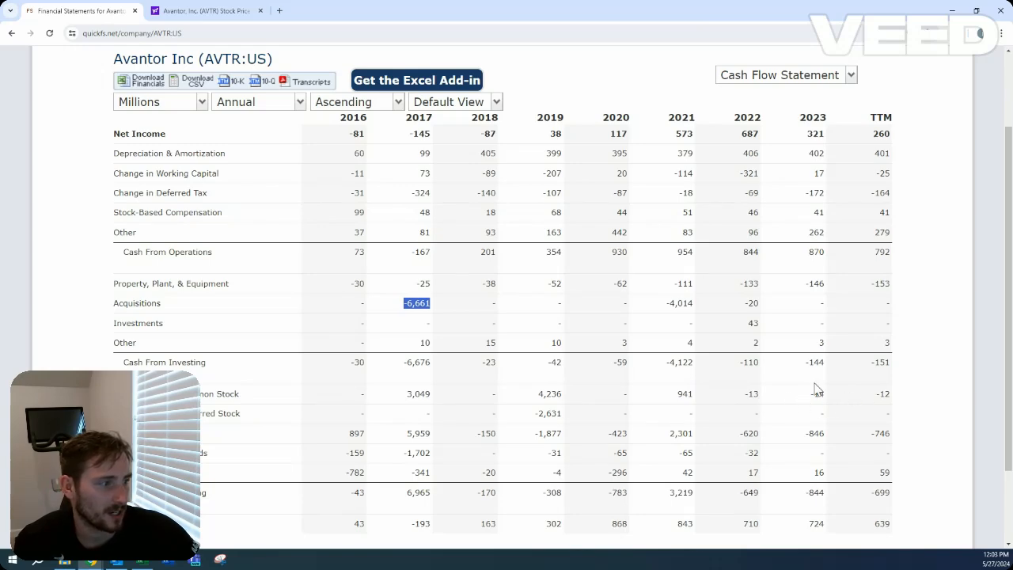
{"action": "mouse_move", "coordinate": [785, 86]}
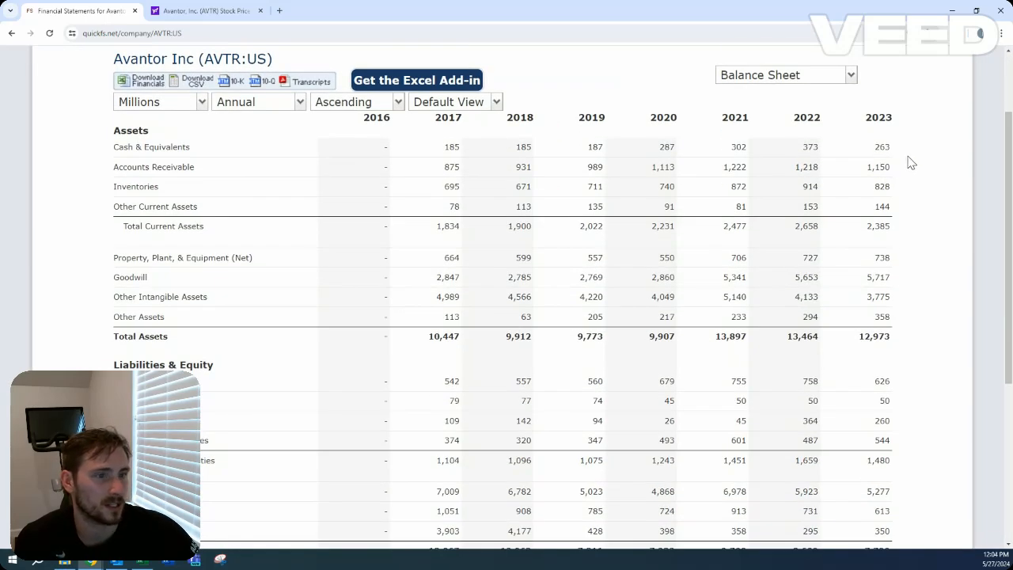
{"action": "mouse_move", "coordinate": [886, 415]}
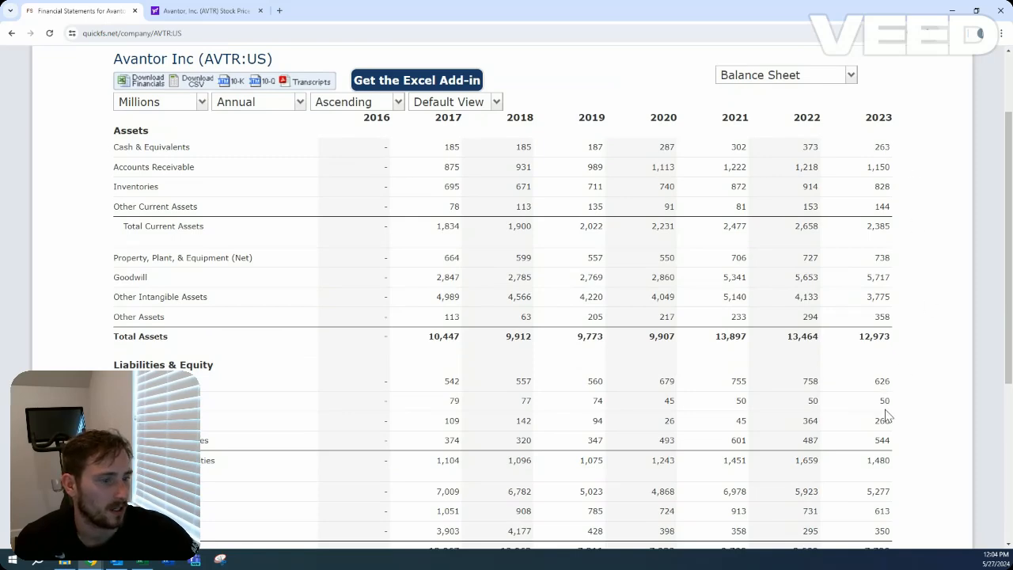
{"action": "mouse_move", "coordinate": [893, 76]}
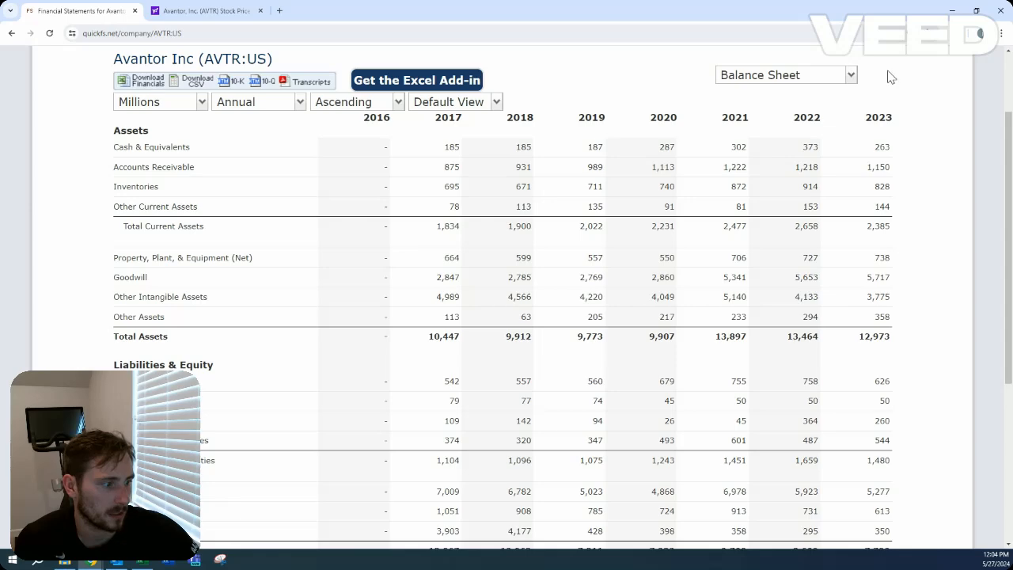
Step: Scroll the rest of the cash flow statement, then bring up Avantor's balance sheet
{"action": "scroll", "scroll_direction": "down", "scroll_amount": 3}
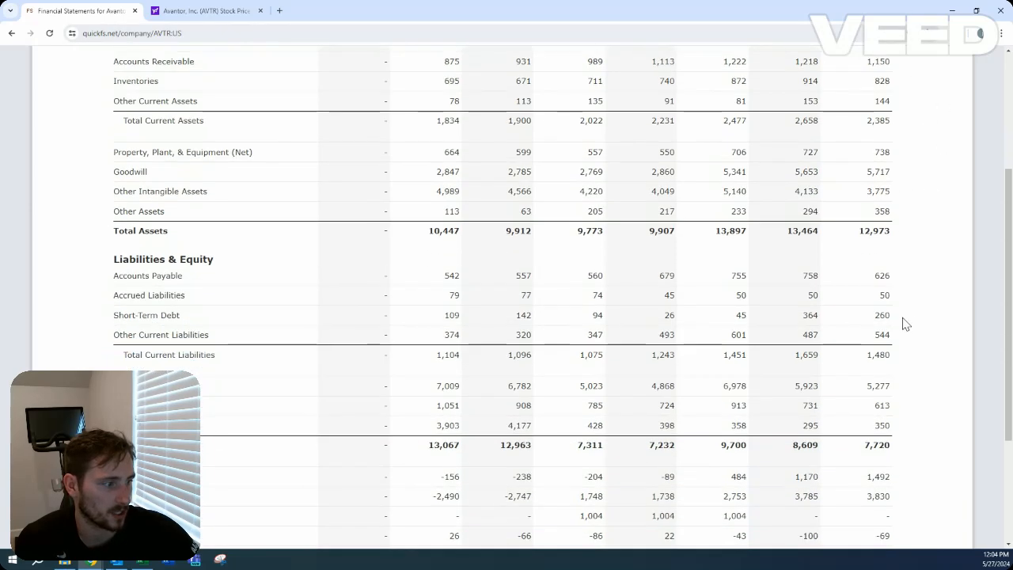
{"action": "scroll", "scroll_direction": "down", "scroll_amount": 3}
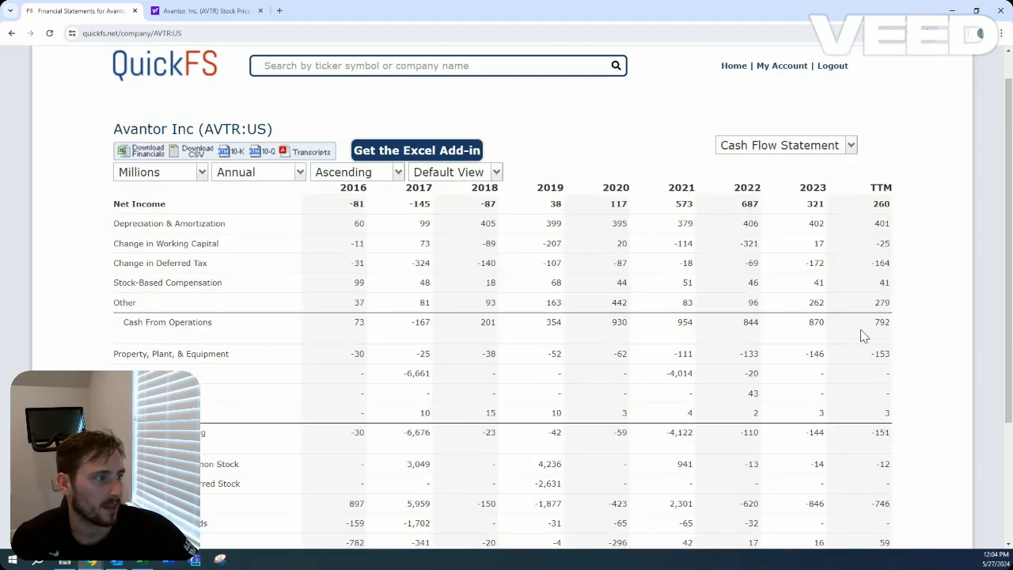
{"action": "scroll", "scroll_direction": "down", "scroll_amount": 3}
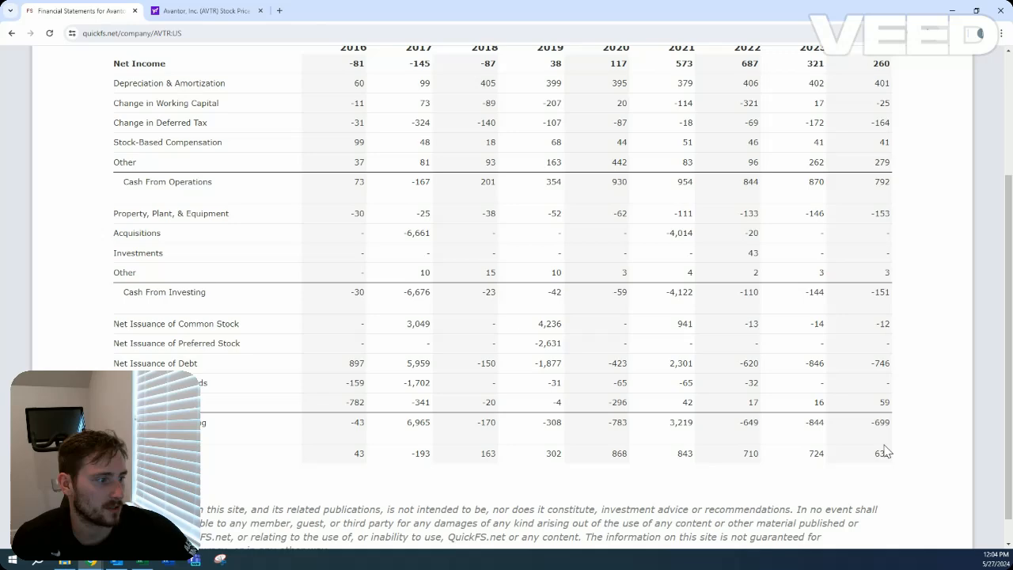
{"action": "mouse_move", "coordinate": [826, 415]}
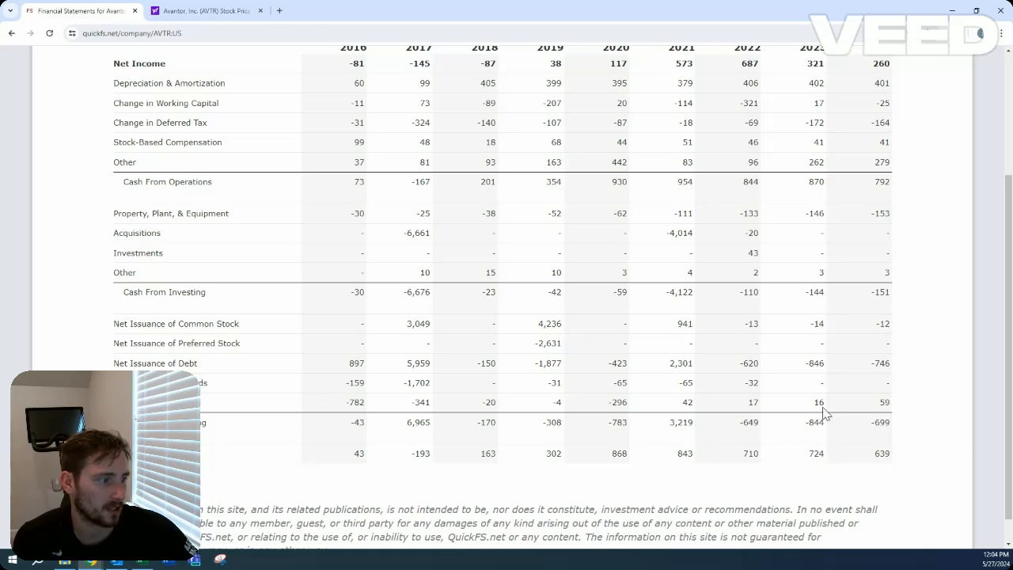
{"action": "left_click", "coordinate": [783, 75]}
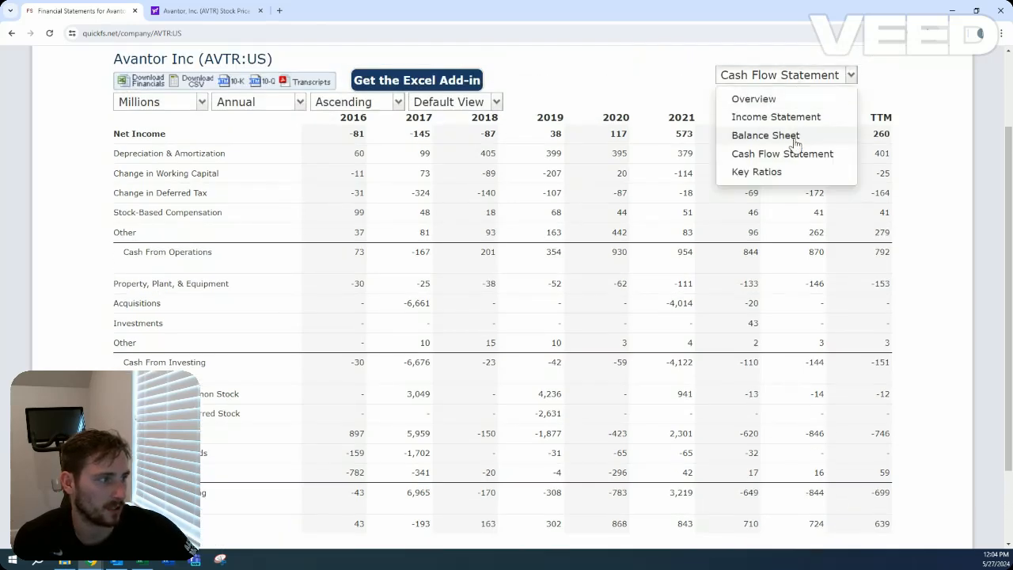
{"action": "left_click", "coordinate": [764, 134]}
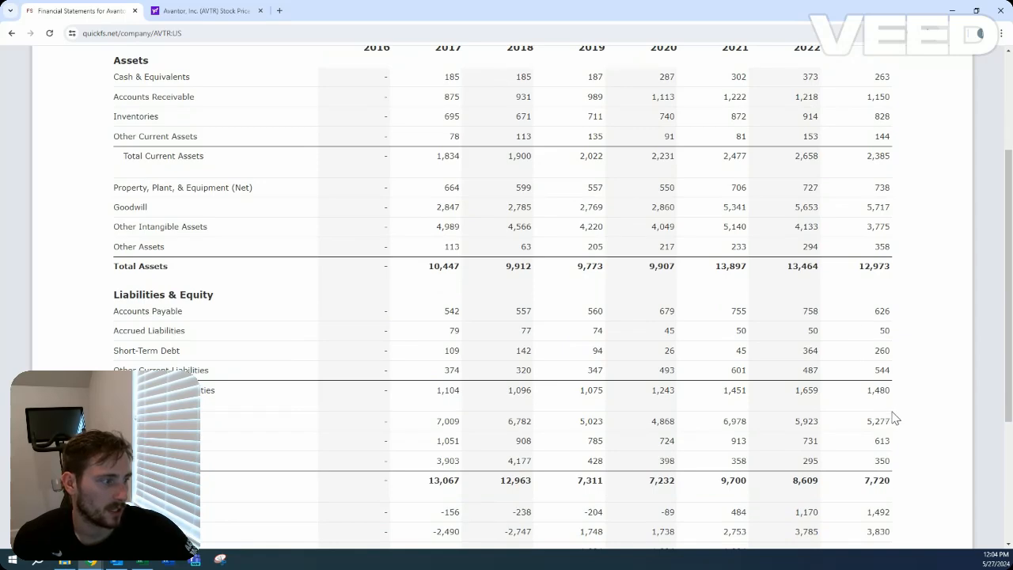
{"action": "mouse_move", "coordinate": [899, 412]}
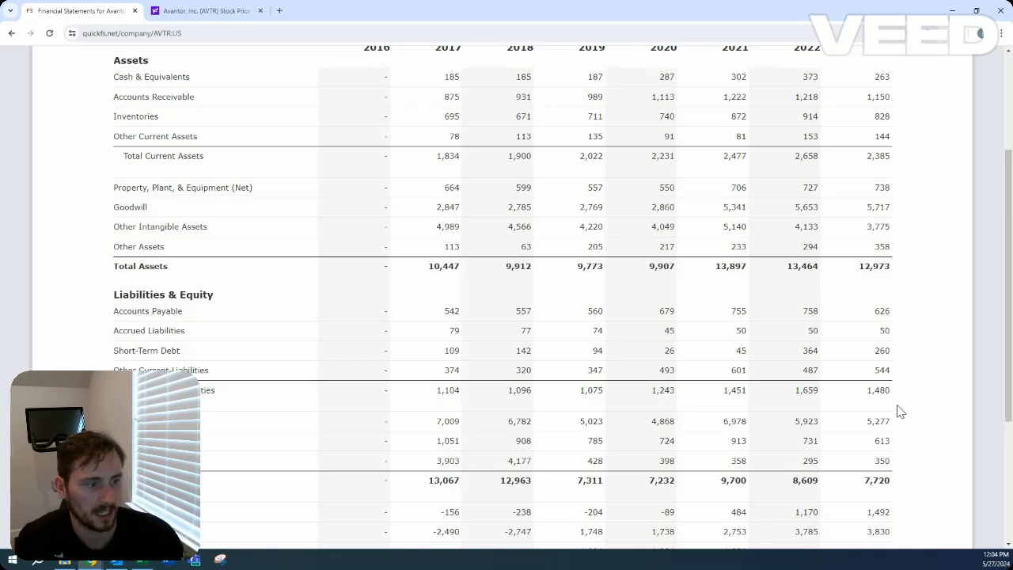
{"action": "scroll", "scroll_direction": "up", "scroll_amount": 3}
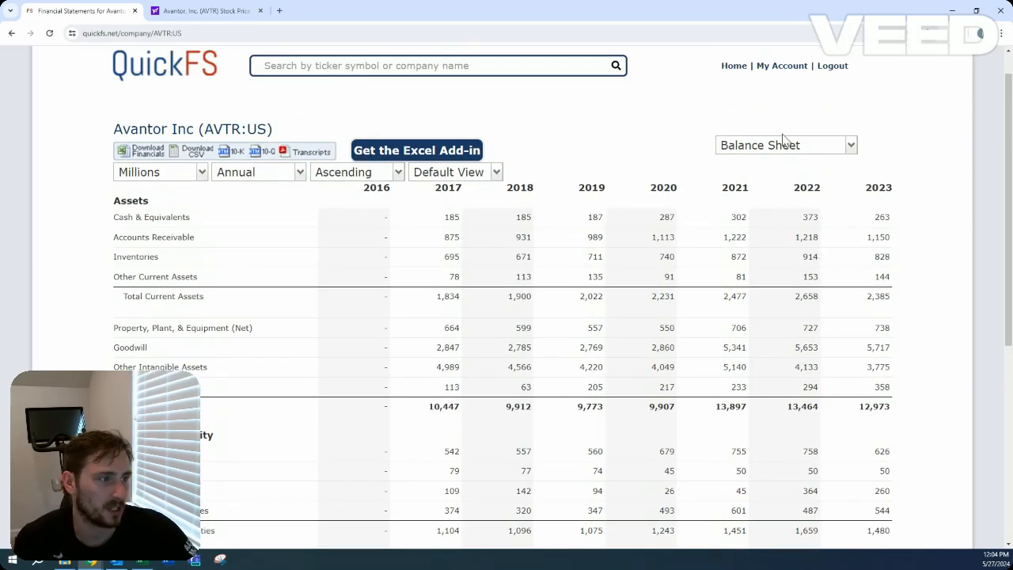
Step: Revisit the cash flow statement, then show Avantor's overview with key statistics and ROIC chart
{"action": "left_click", "coordinate": [783, 146]}
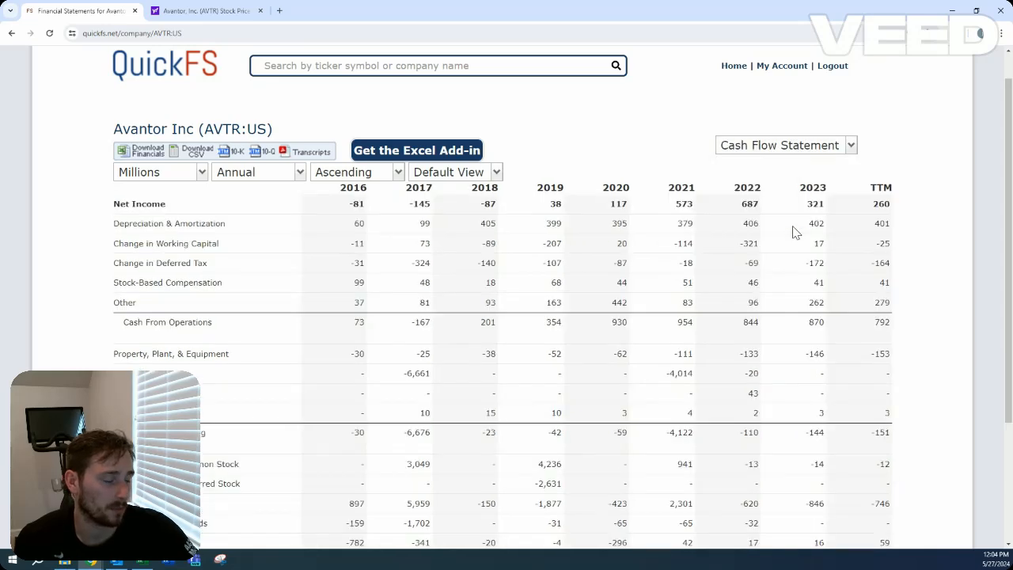
{"action": "scroll", "scroll_direction": "down", "scroll_amount": 3}
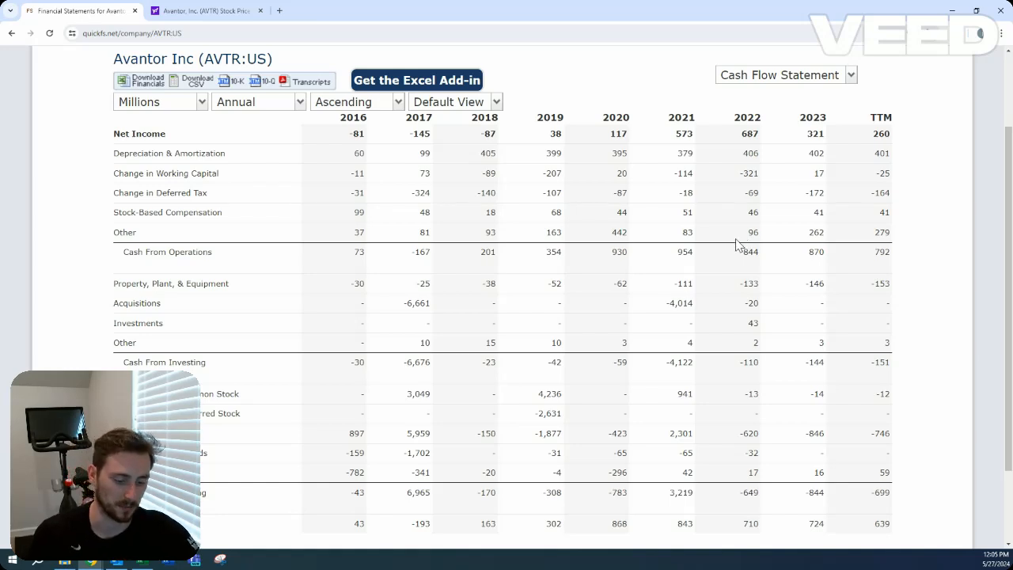
{"action": "left_click", "coordinate": [784, 74]}
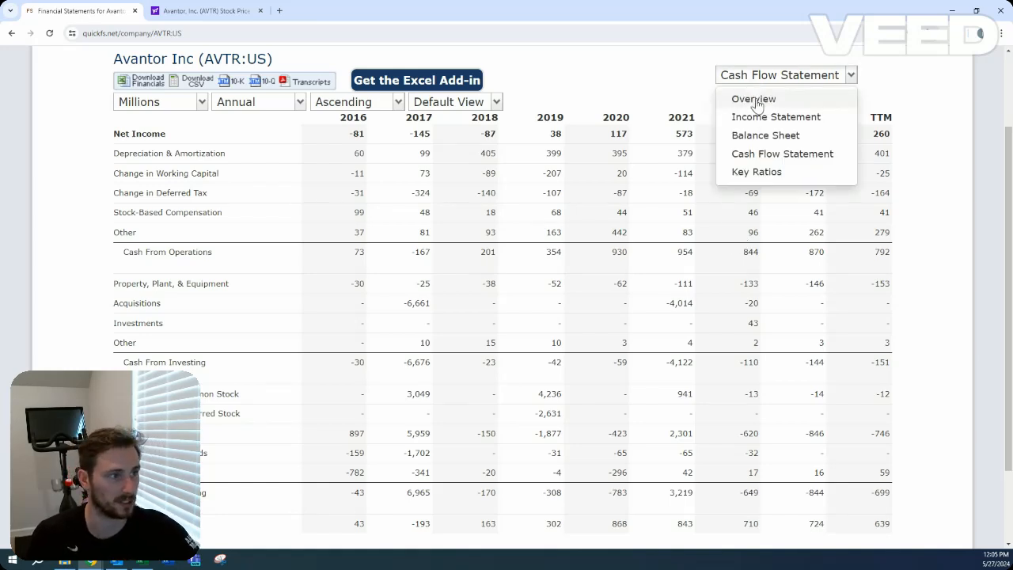
{"action": "left_click", "coordinate": [754, 98]}
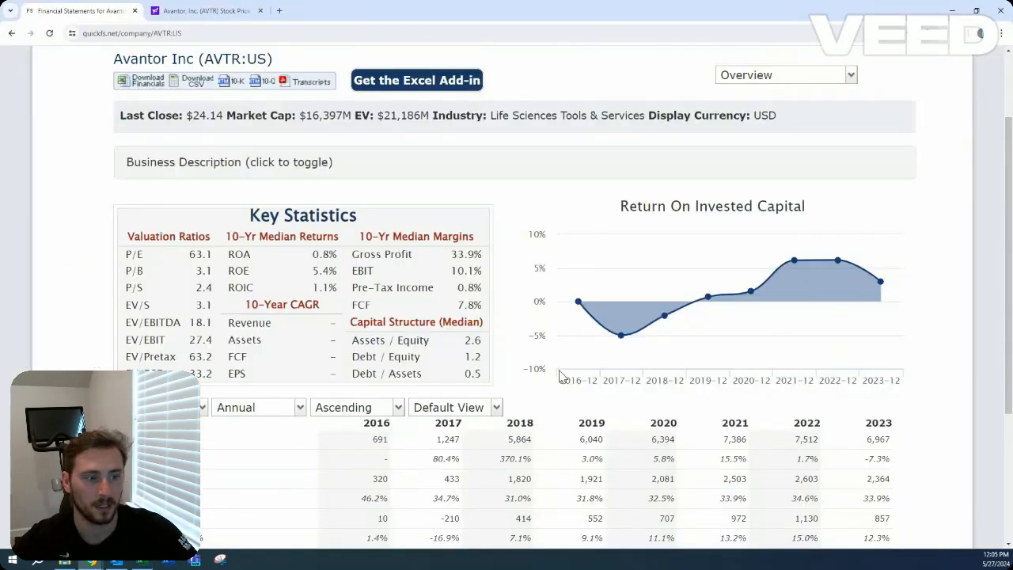
{"action": "scroll", "scroll_direction": "down", "scroll_amount": 3}
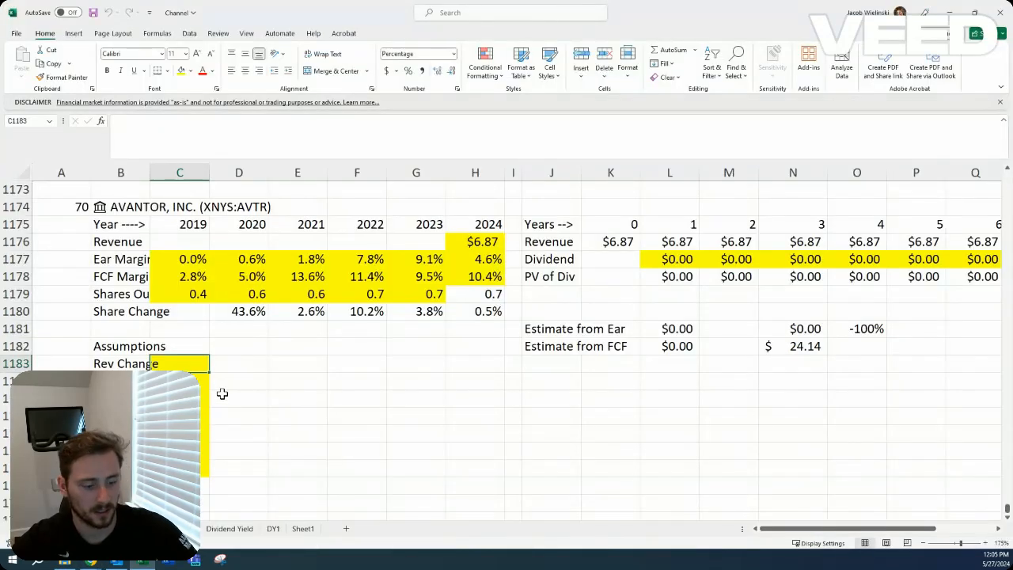
Step: Enter 5.0% revenue change and fill the remaining assumption cells, giving $4.87 and $6.95 estimates
{"action": "type", "text": "5.0%"}
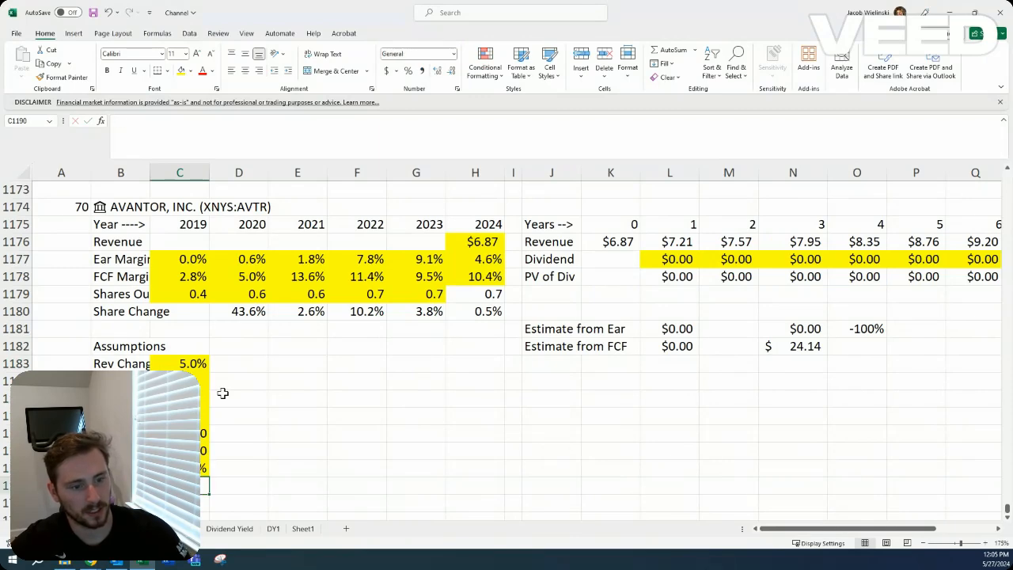
{"action": "left_click", "coordinate": [180, 260]}
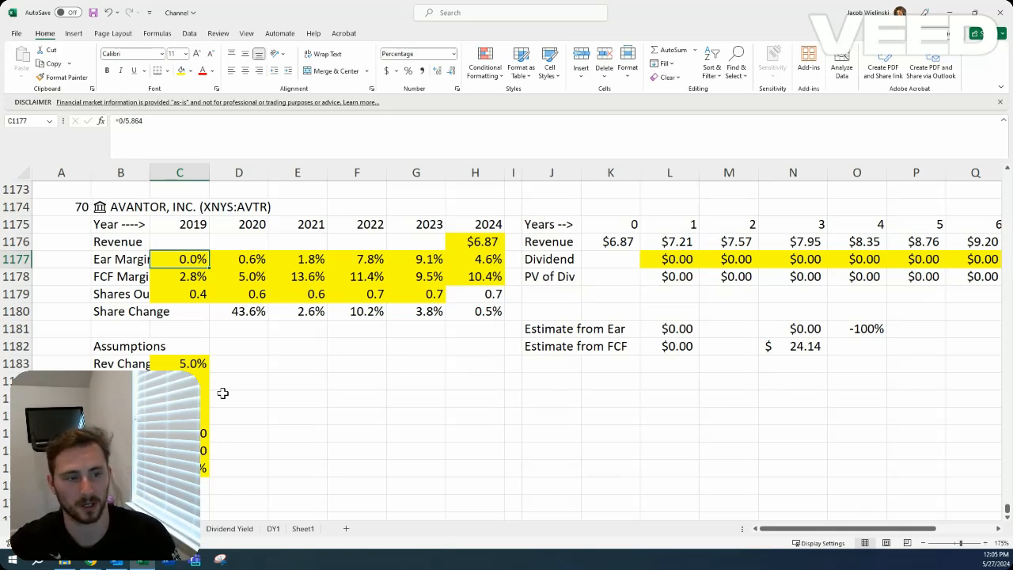
{"action": "left_click", "coordinate": [180, 275]}
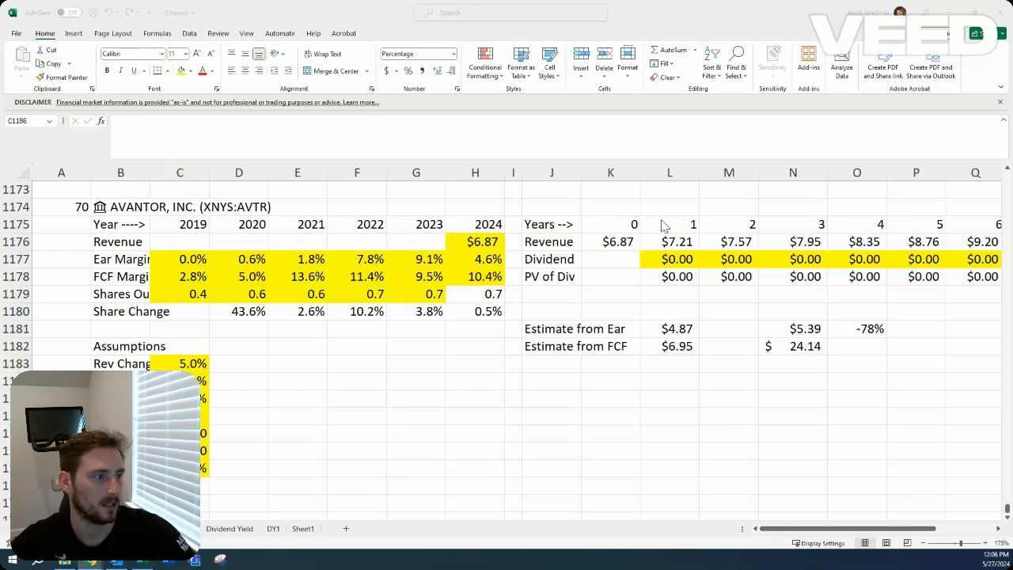
{"action": "left_click", "coordinate": [206, 10]}
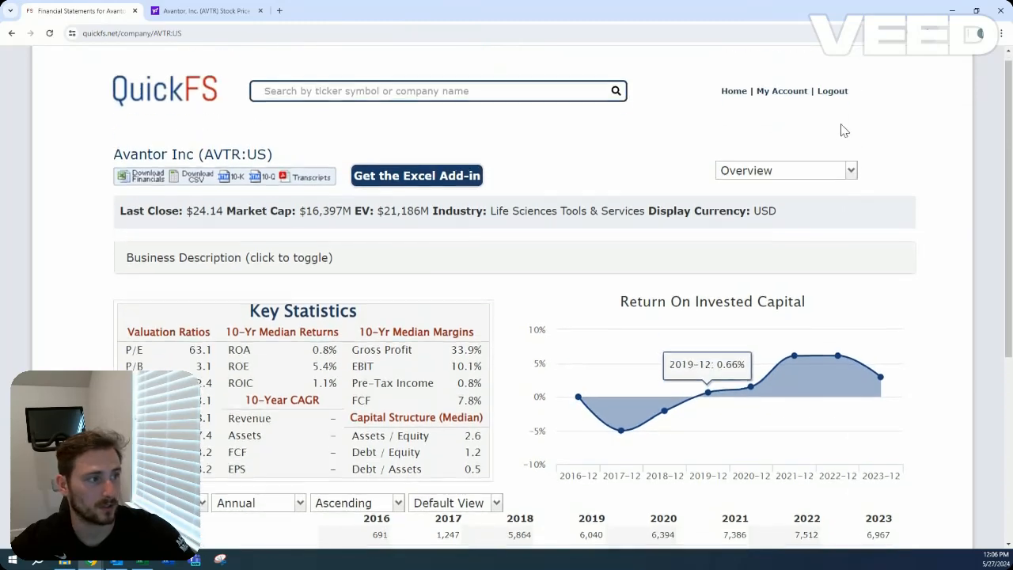
Step: Show Avantor's cash flow statement in QuickFS
{"action": "left_click", "coordinate": [783, 169]}
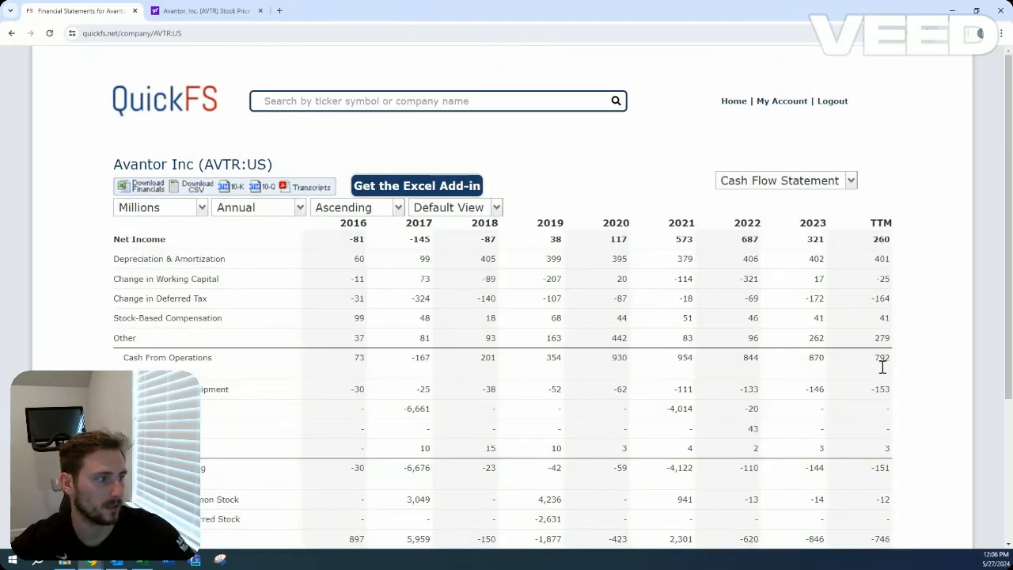
{"action": "mouse_move", "coordinate": [789, 192]}
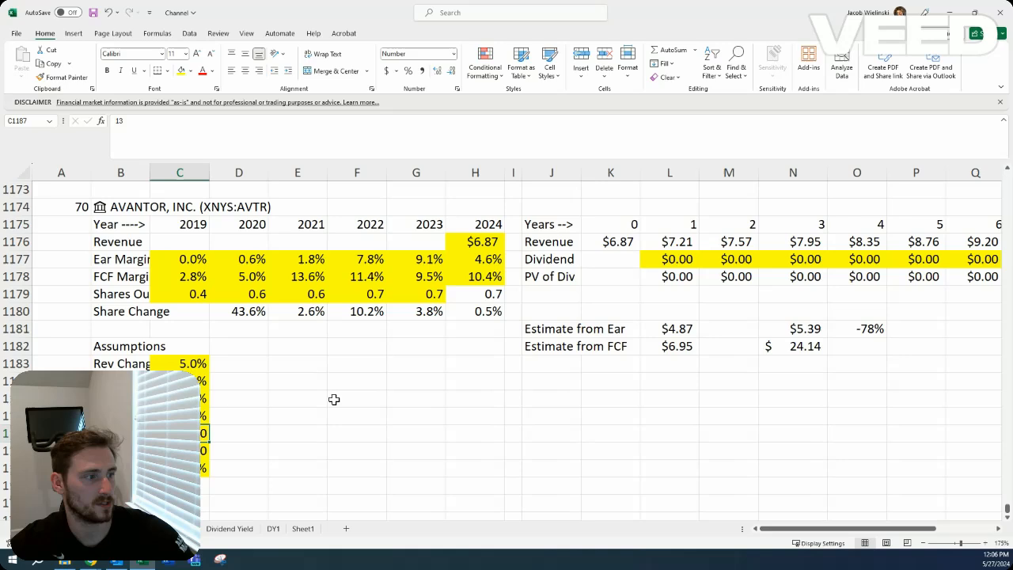
{"action": "mouse_move", "coordinate": [76, 330]}
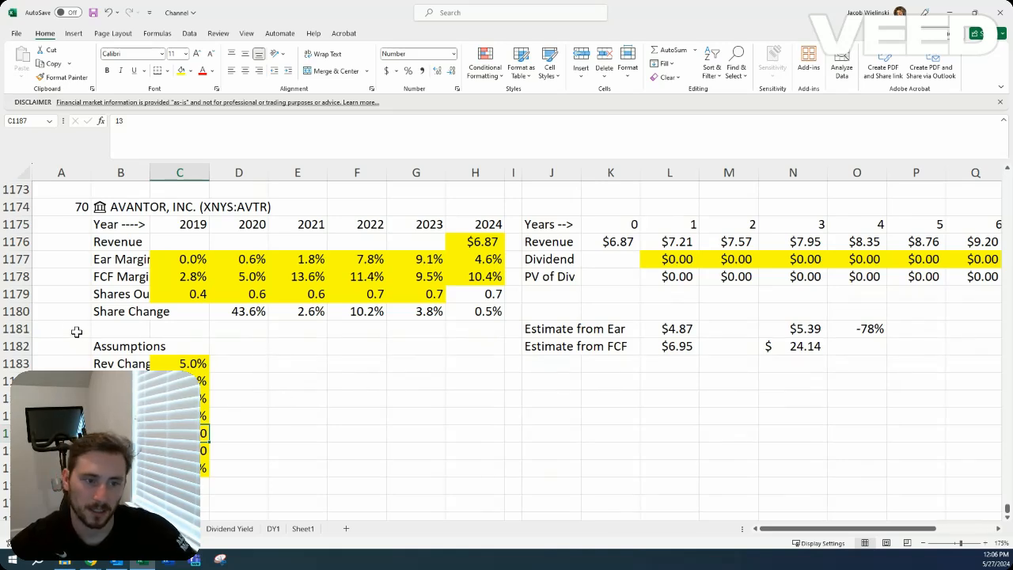
Step: Return to the QuickFS overview page in the browser
{"action": "left_click", "coordinate": [61, 328]}
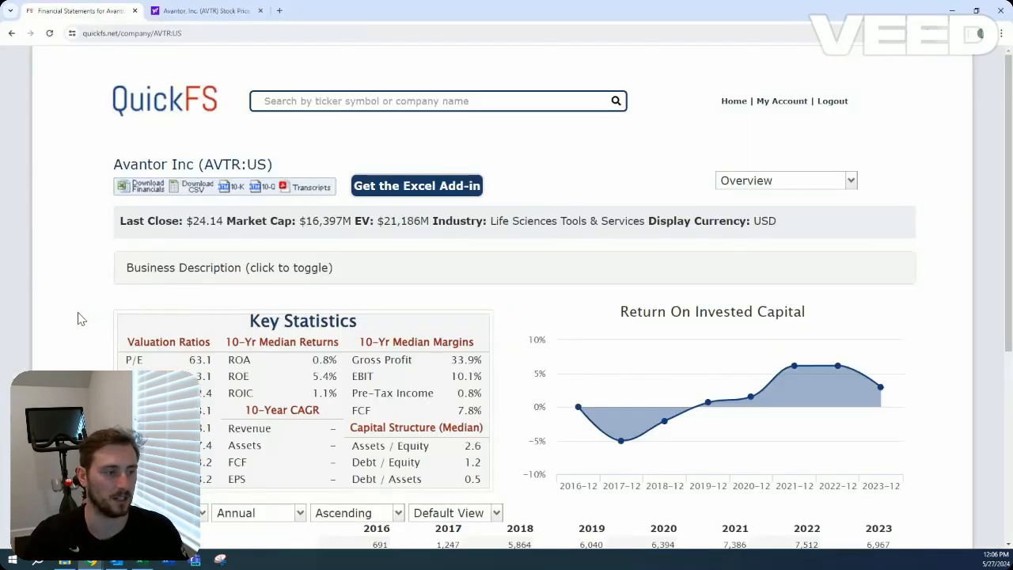
Step: Scroll the overview, then return to the Excel sheet showing -78% beside the $5.39 estimate
{"action": "scroll", "scroll_direction": "down", "scroll_amount": 3}
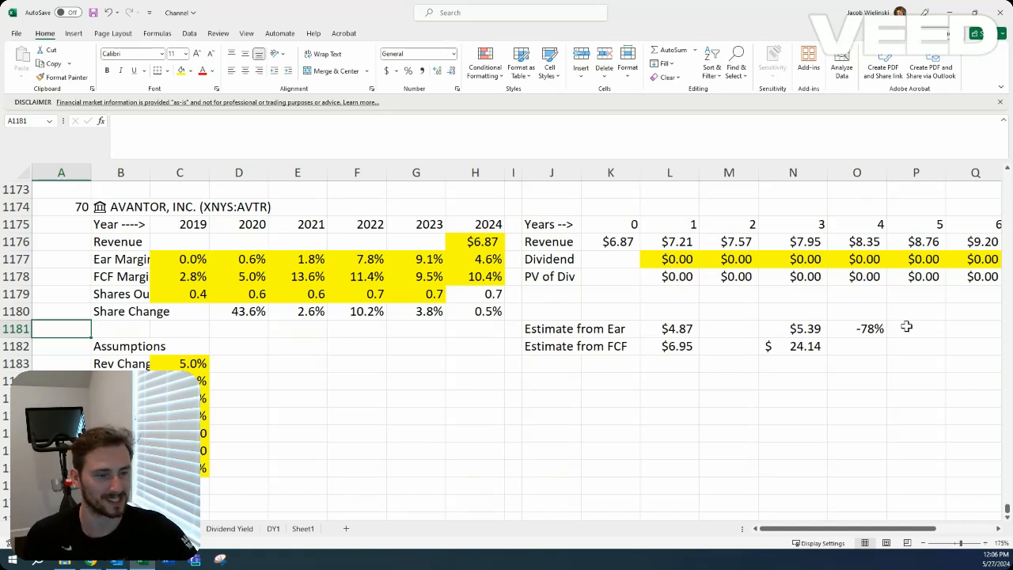
{"action": "left_click", "coordinate": [60, 293]}
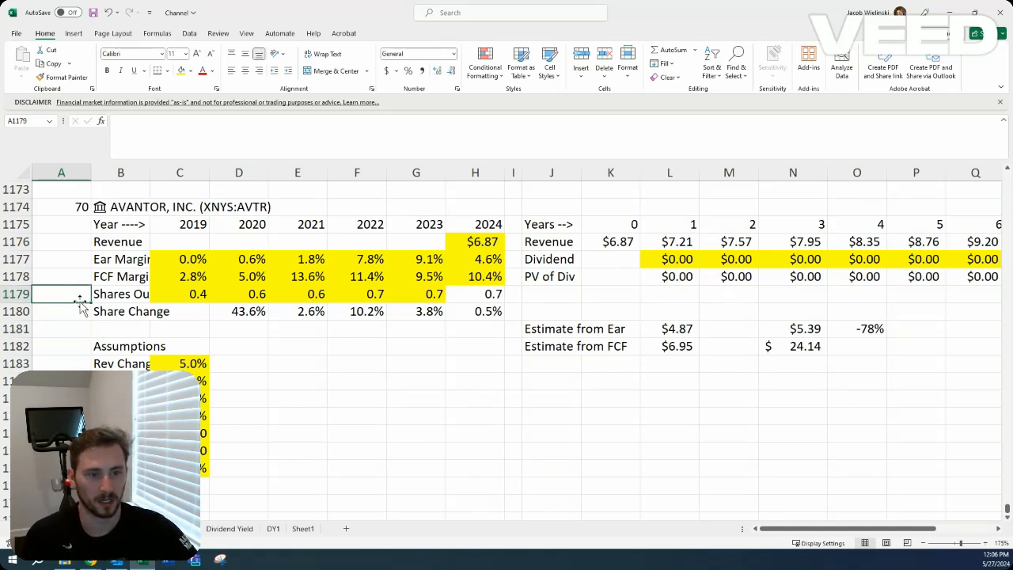
{"action": "left_click", "coordinate": [60, 310]}
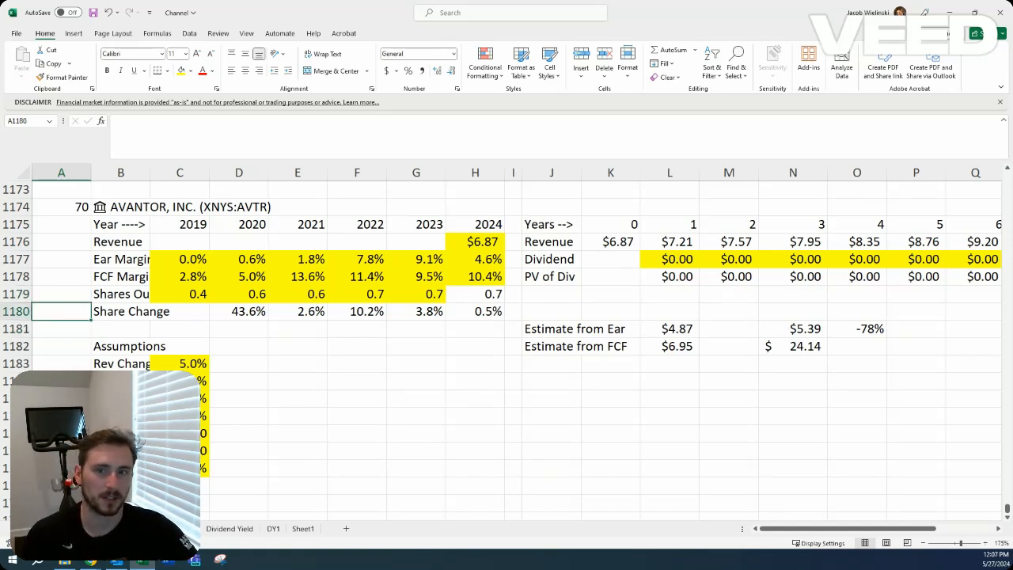